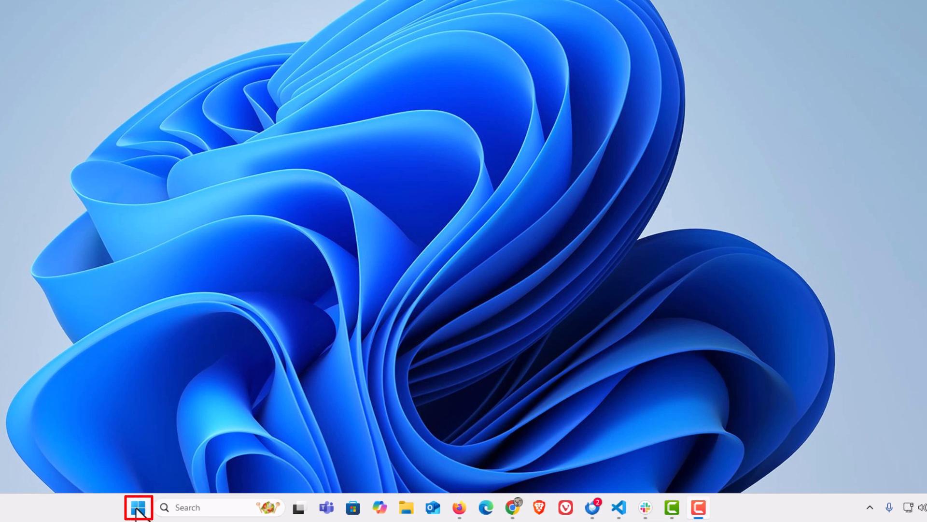
Step: Launch the Settings app from the Start button's quick link menu
right_click(138, 507)
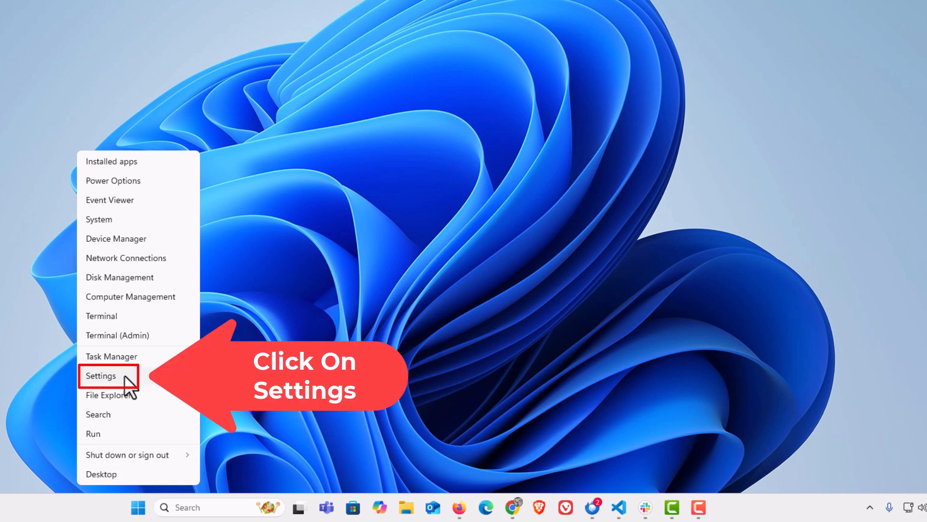
left_click(100, 376)
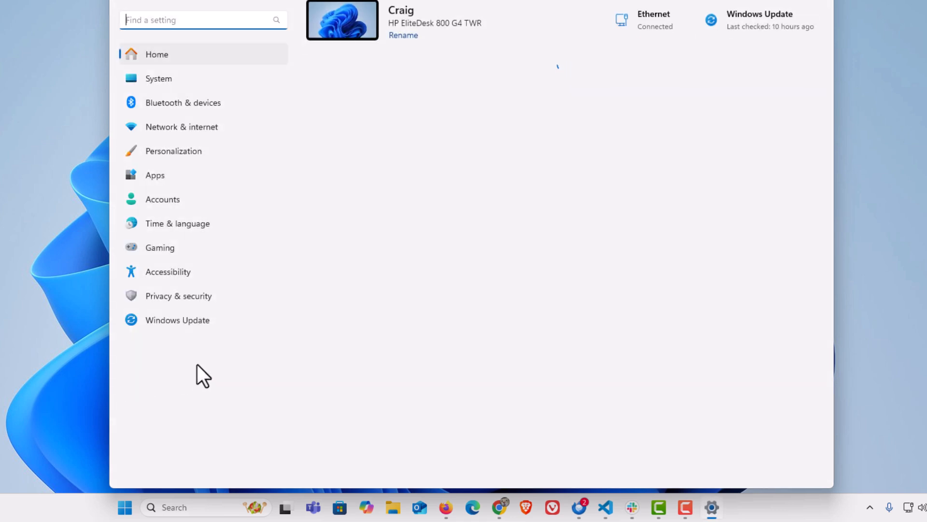
mouse_move(204, 295)
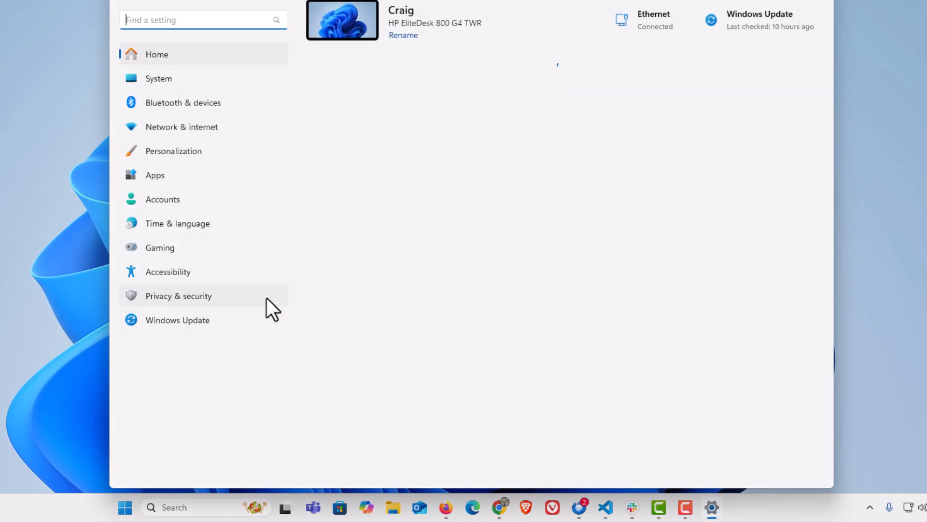
Step: Go to the Privacy & security page from the left navigation pane
left_click(178, 295)
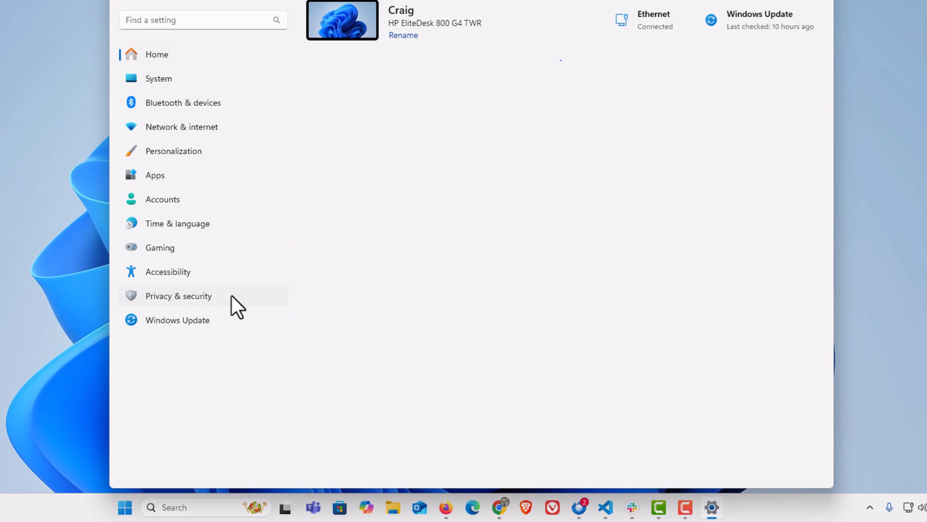
left_click(177, 295)
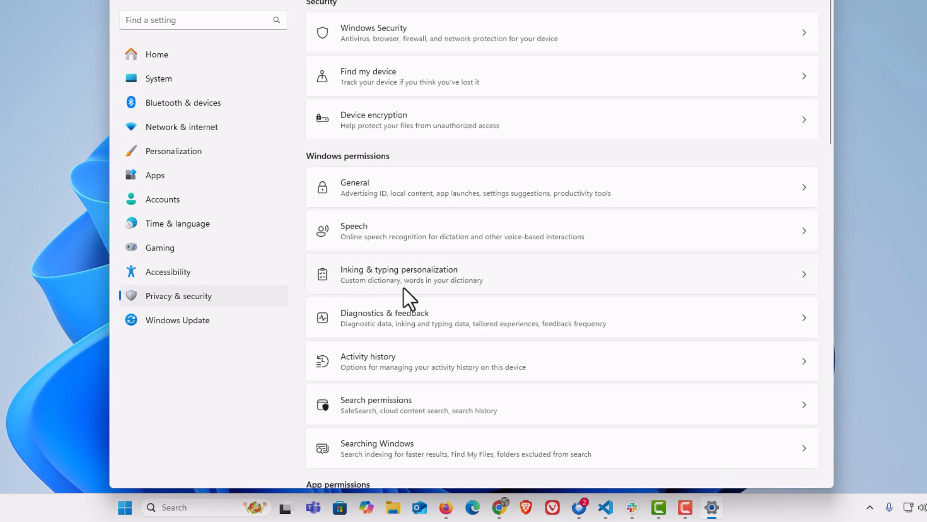
Step: Scroll the Privacy & security page down to the App permissions list
scroll("down", 3)
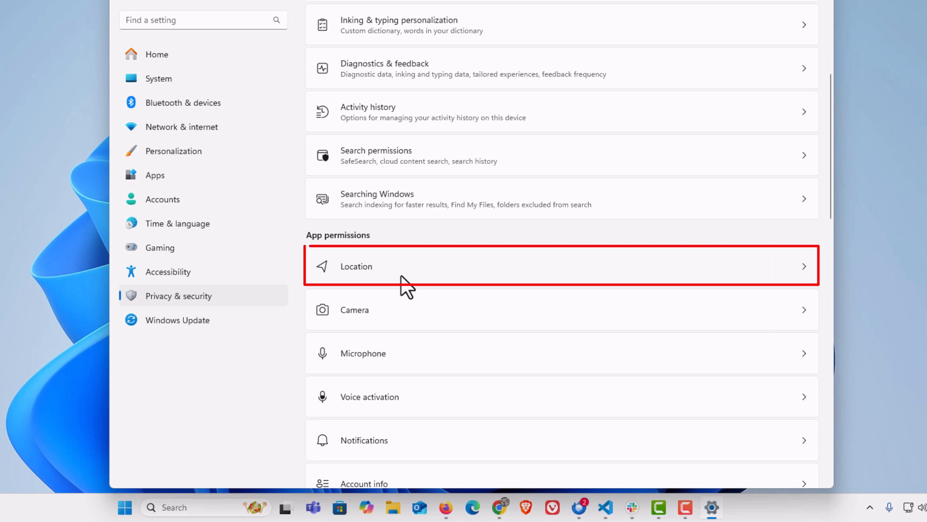
Step: Enter the Location page and switch Location services on, leaving app access off
left_click(560, 266)
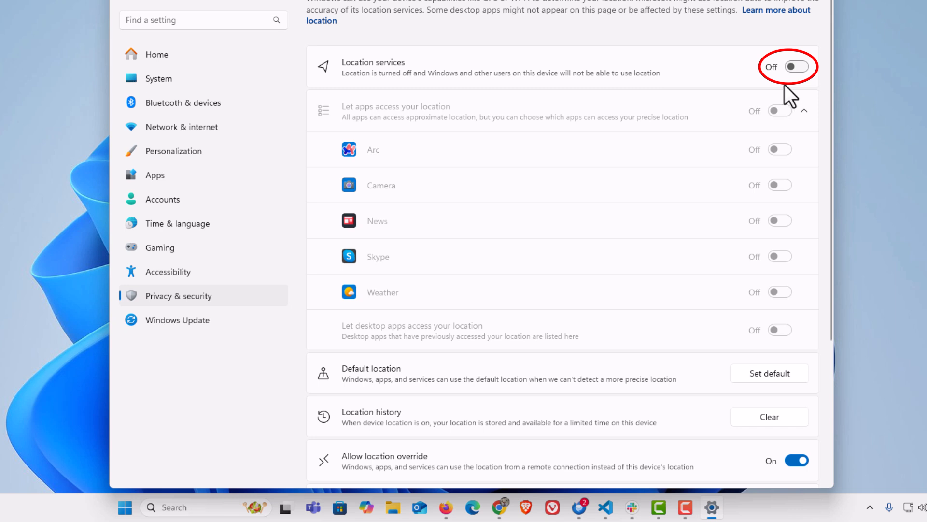
left_click(797, 67)
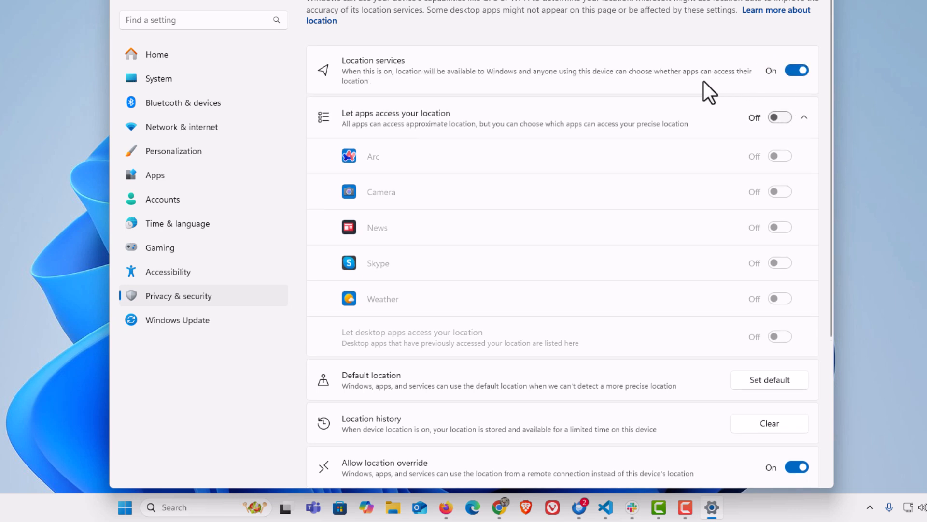
mouse_move(623, 124)
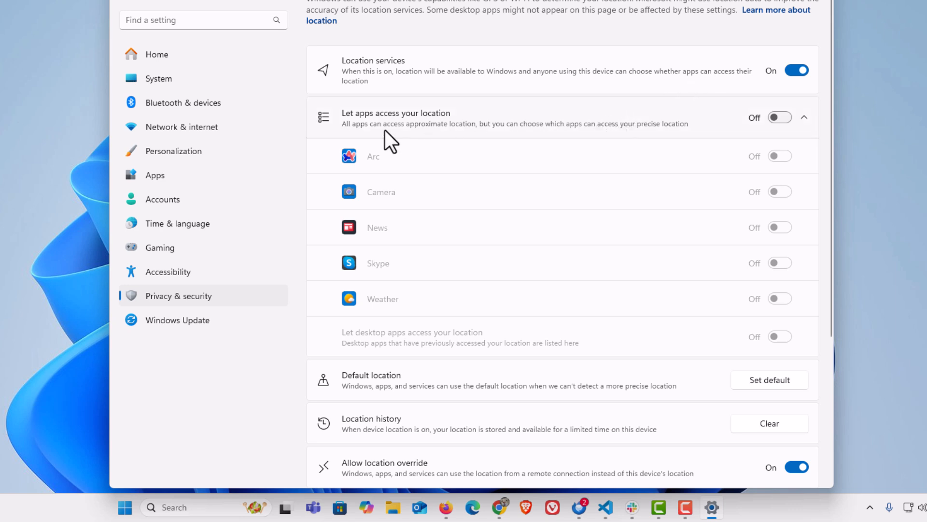
mouse_move(748, 139)
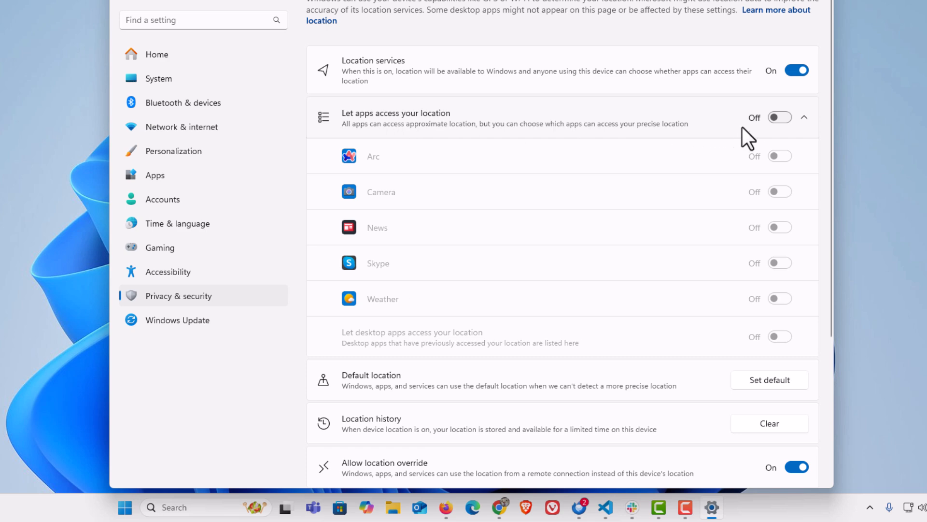
left_click(779, 117)
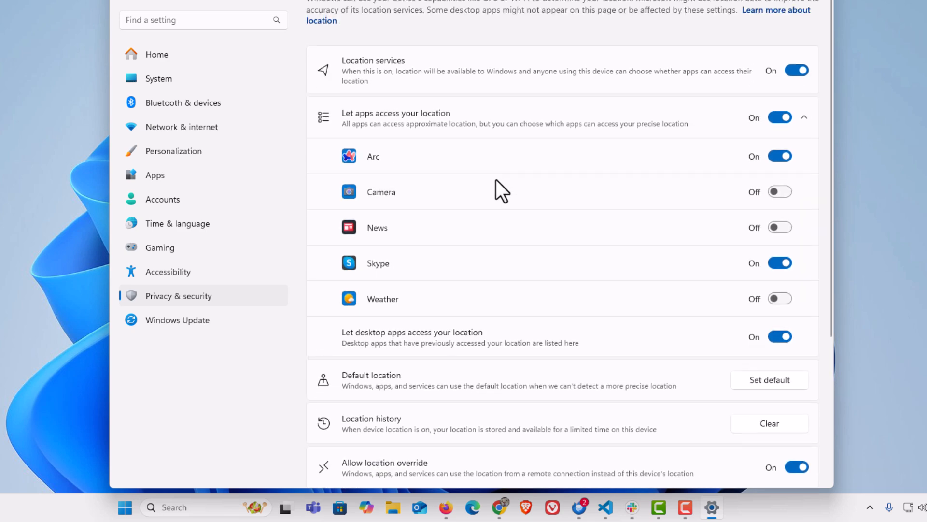
mouse_move(476, 175)
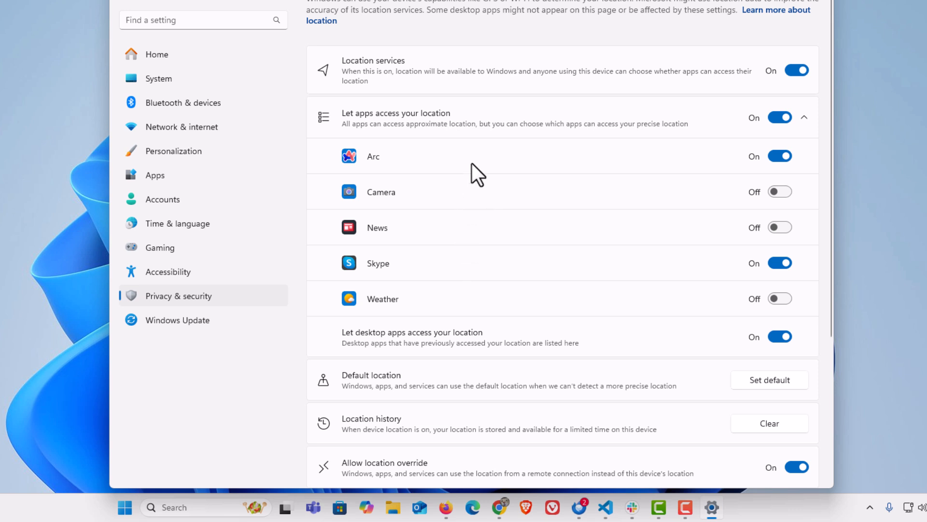
mouse_move(577, 207)
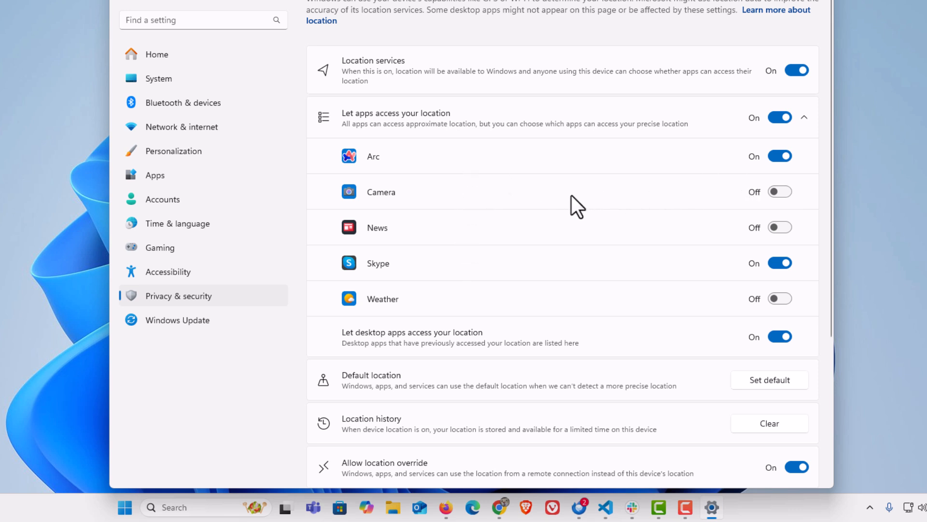
mouse_move(755, 142)
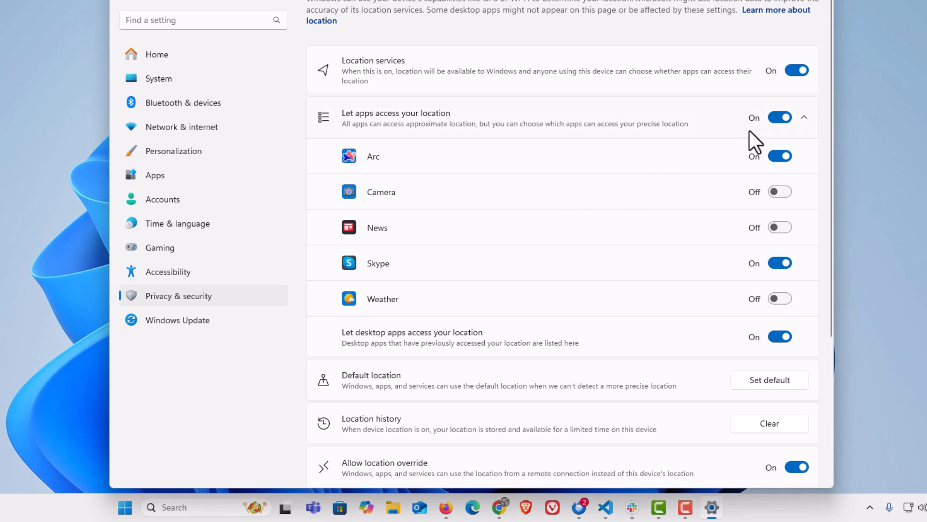
left_click(796, 69)
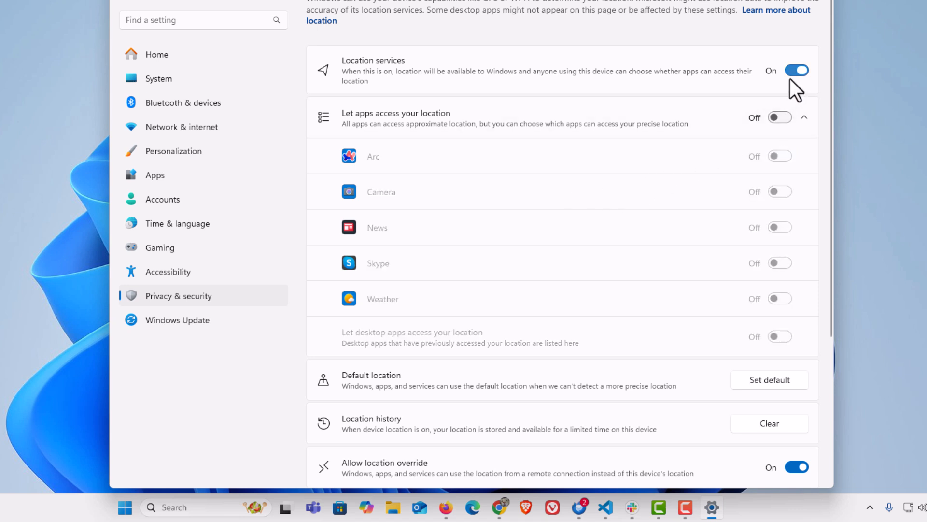
Step: Switch Location services off and confirm with Turn off in the dialog
left_click(796, 69)
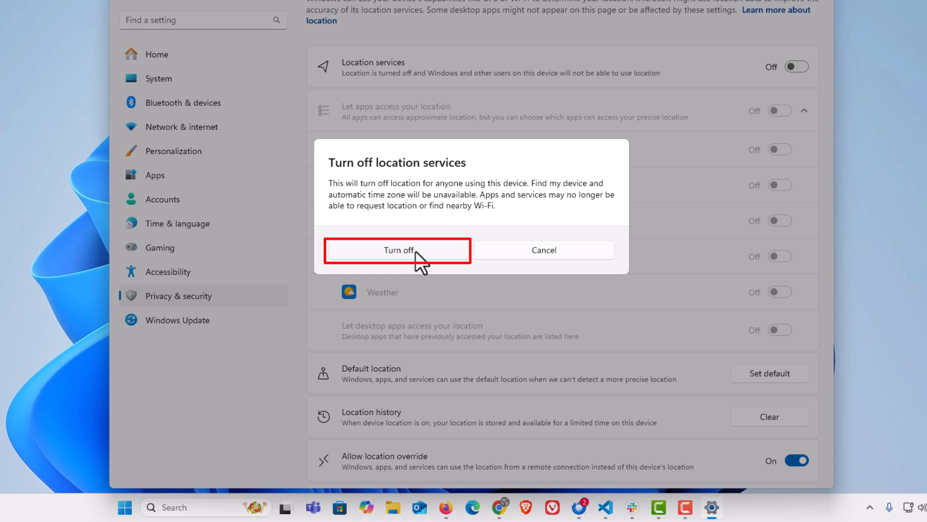
left_click(397, 249)
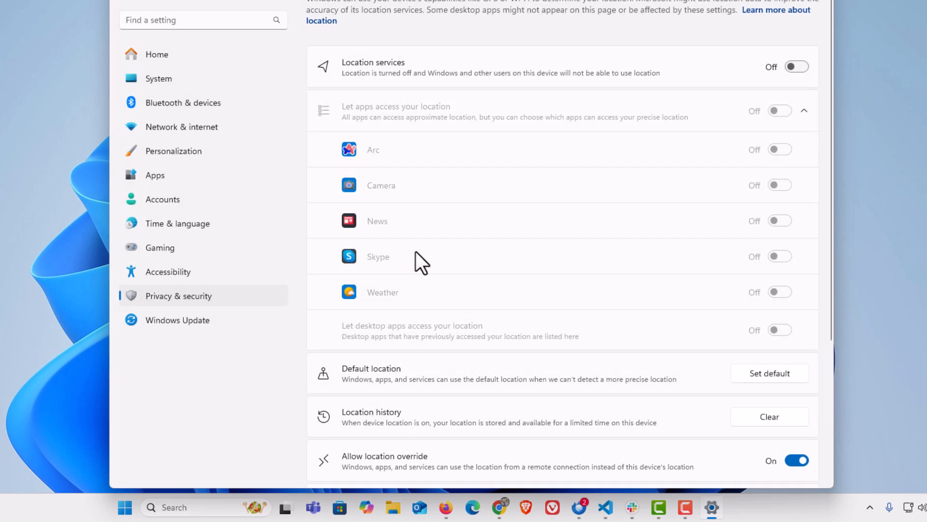